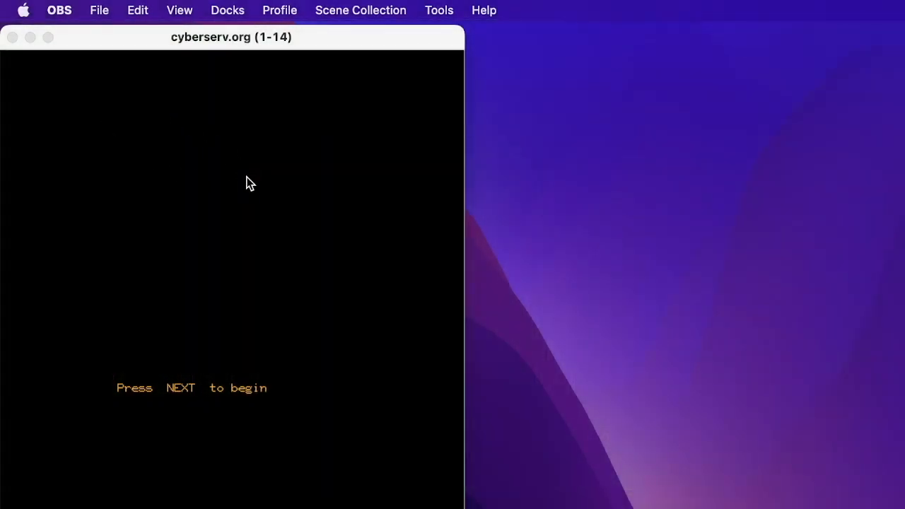
mouse_move(340, 357)
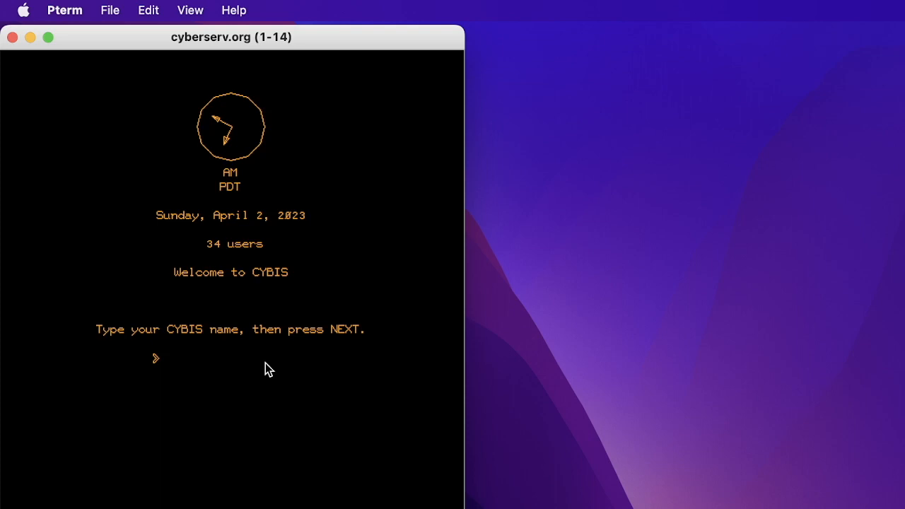
mouse_move(347, 76)
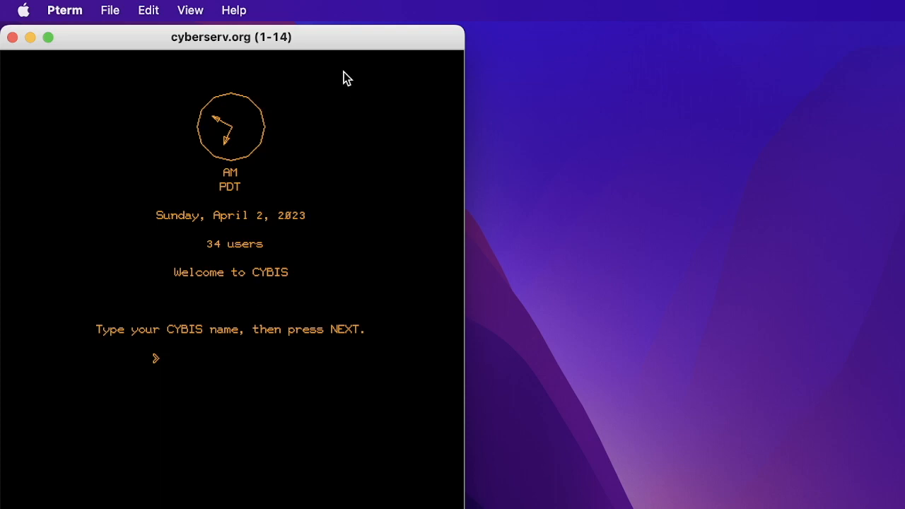
mouse_move(238, 142)
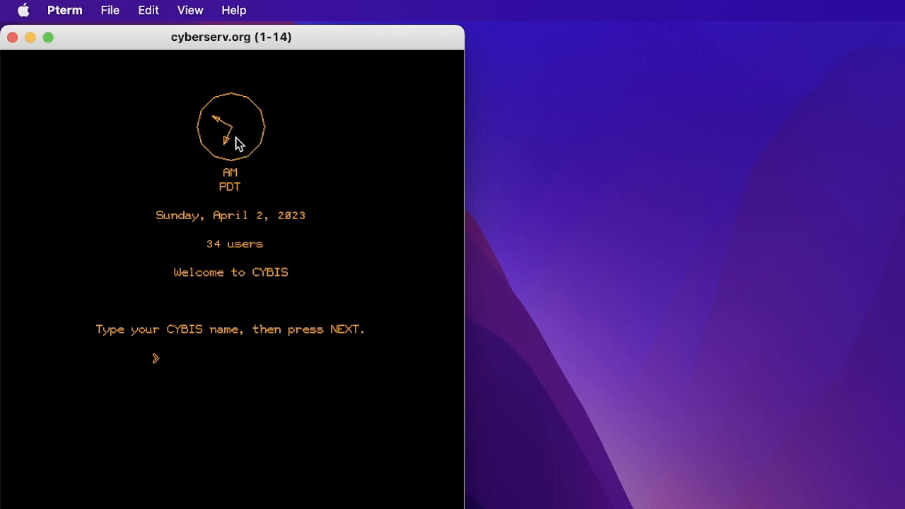
mouse_move(235, 192)
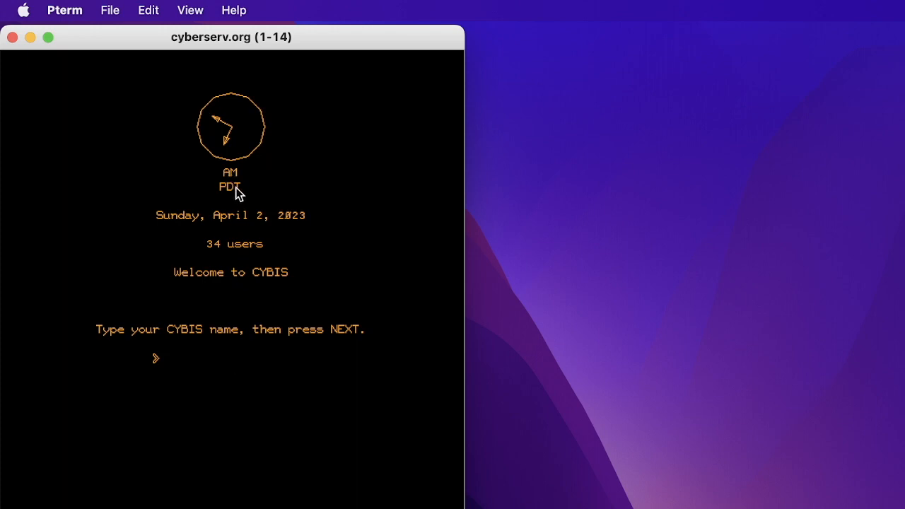
mouse_move(256, 183)
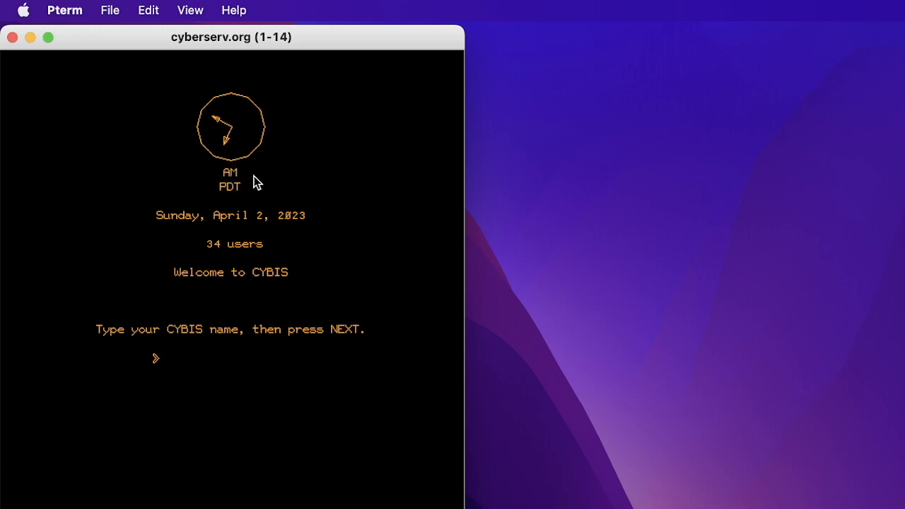
mouse_move(238, 262)
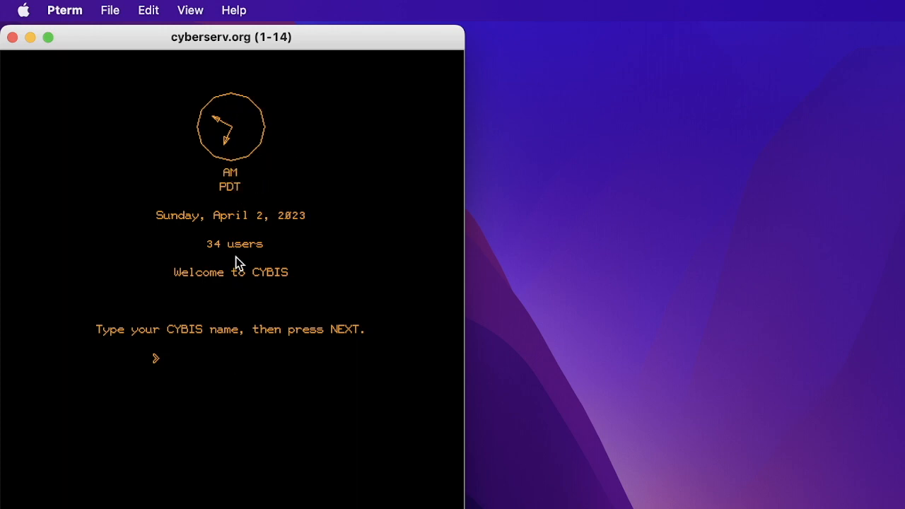
mouse_move(241, 391)
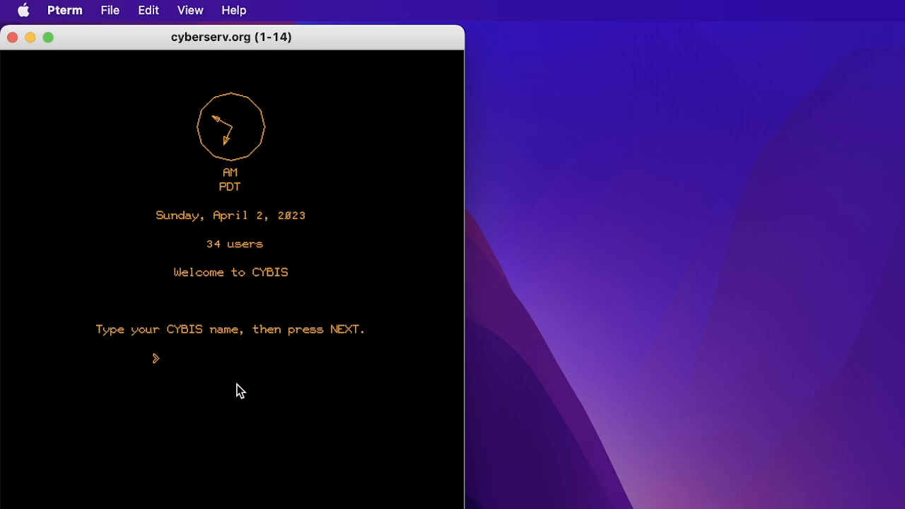
Sign on with name 'demo', group 'demo' and the password to reach the Cyber1 welcome menu.
type("demo")
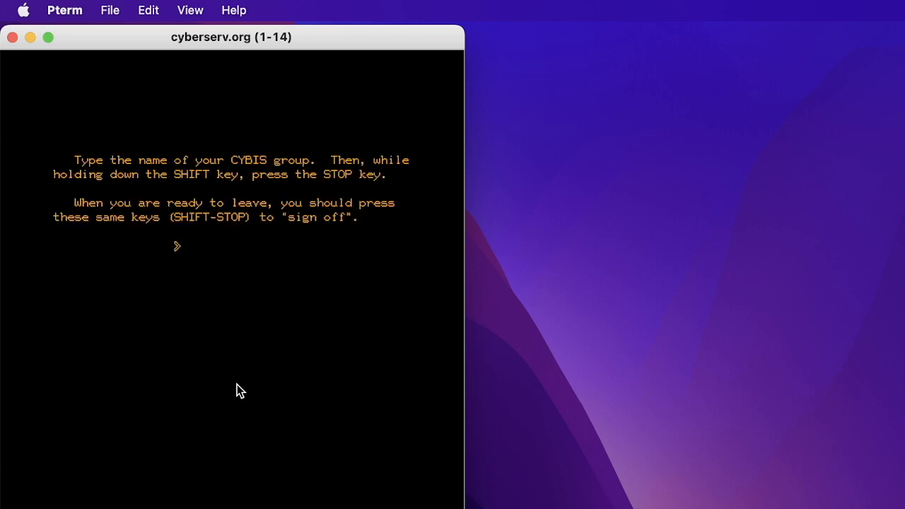
type("d")
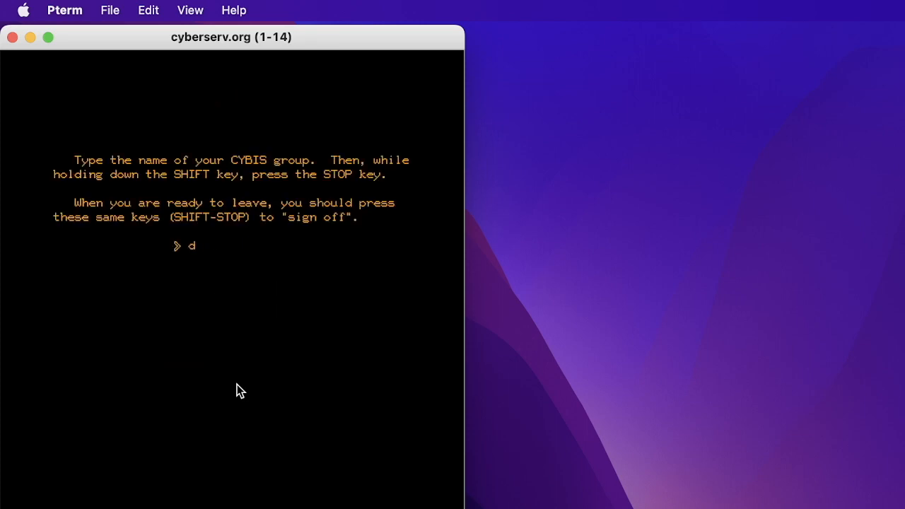
type("emo")
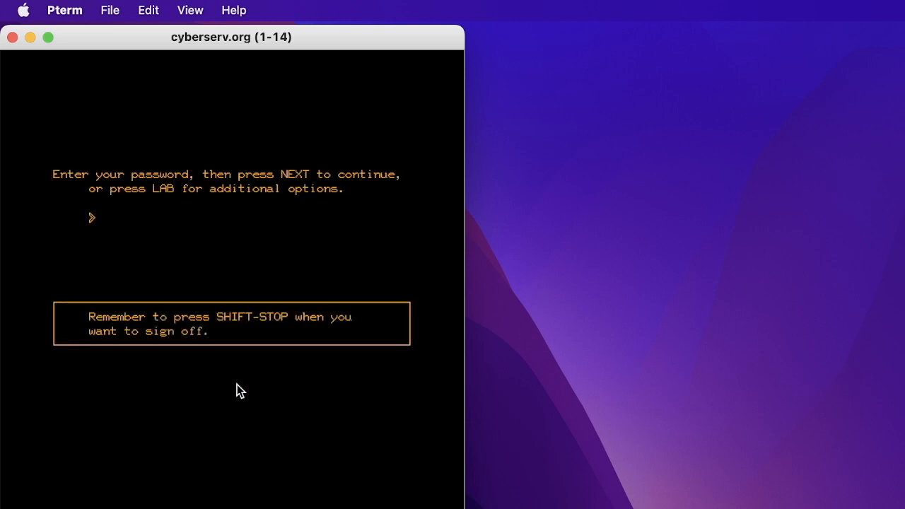
type("XX")
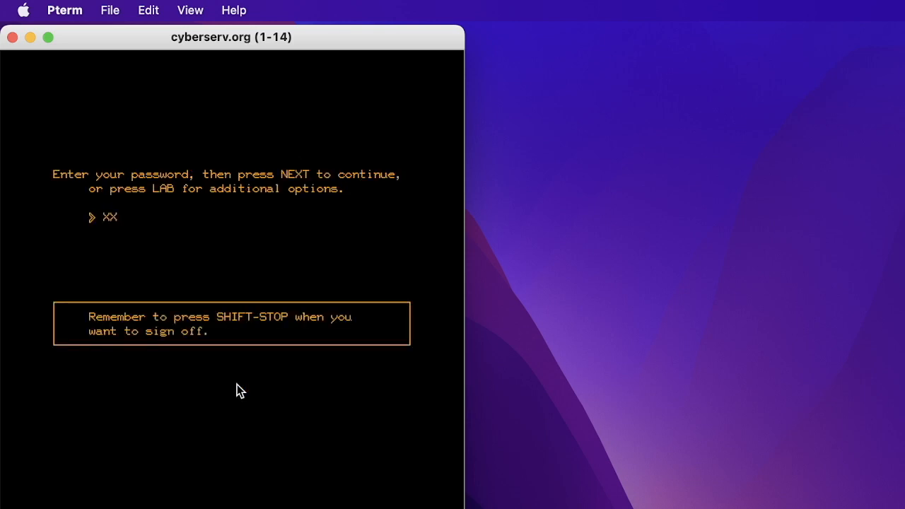
type("XXXX")
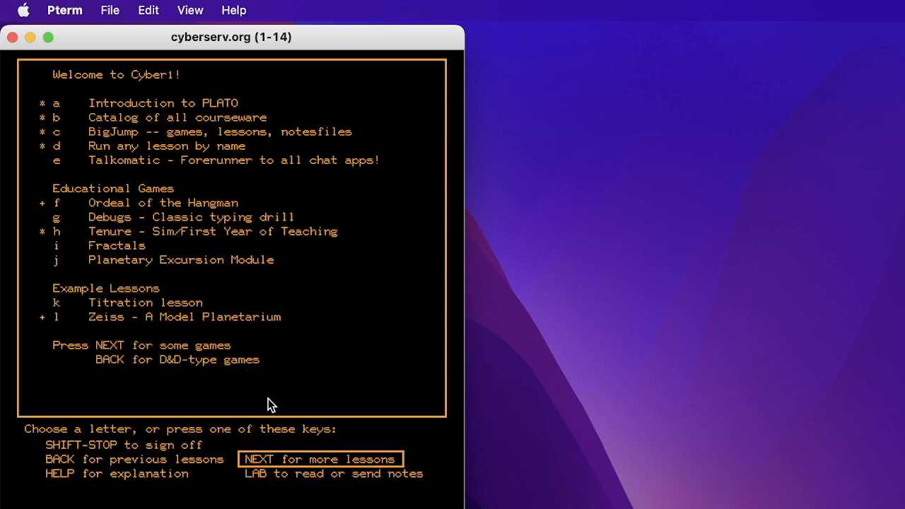
mouse_move(276, 99)
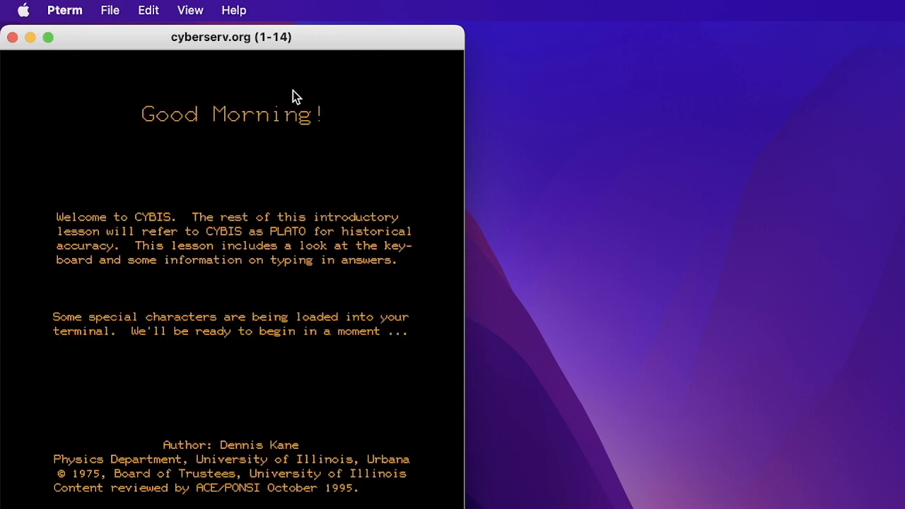
mouse_move(314, 207)
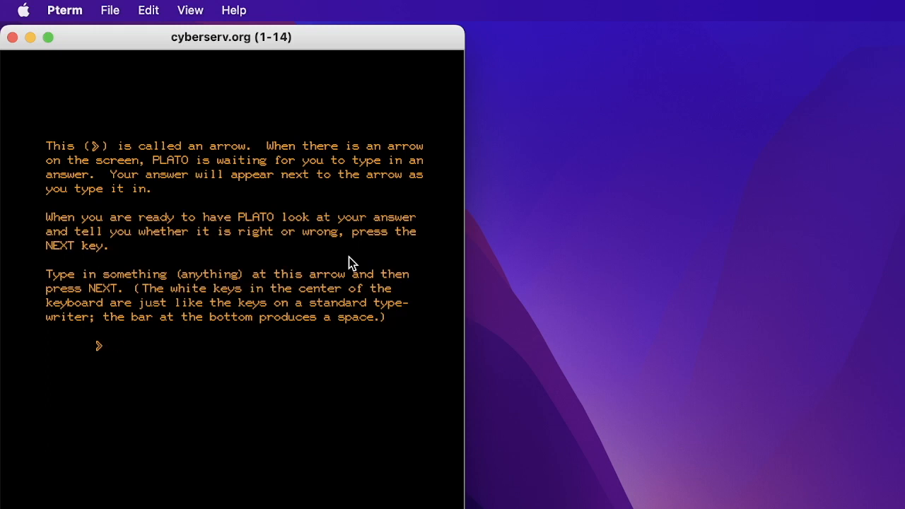
Answer the practice arrow with 'something' and continue once PLATO judges it ok.
type("something ok")
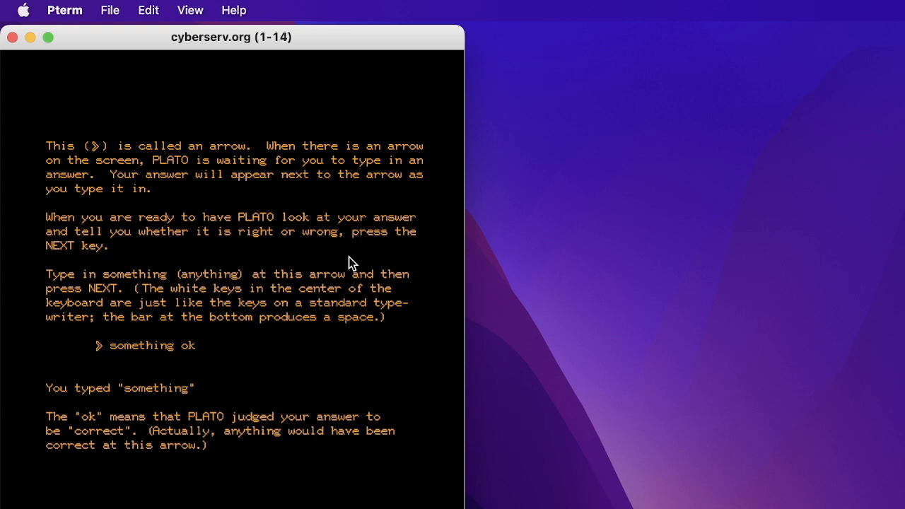
key("Return")
type("mus")
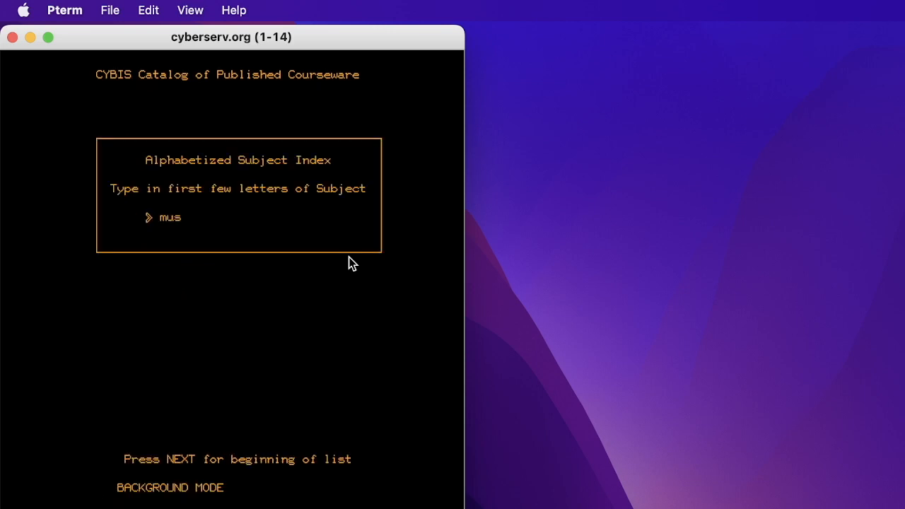
Submit 'mus' in the Alphabetized Subject Index to list music courseware.
key("Return")
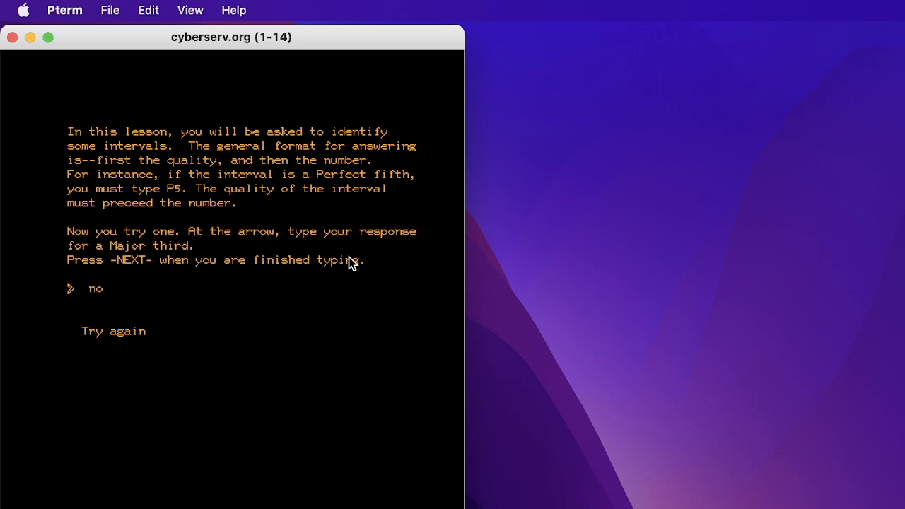
mouse_move(169, 272)
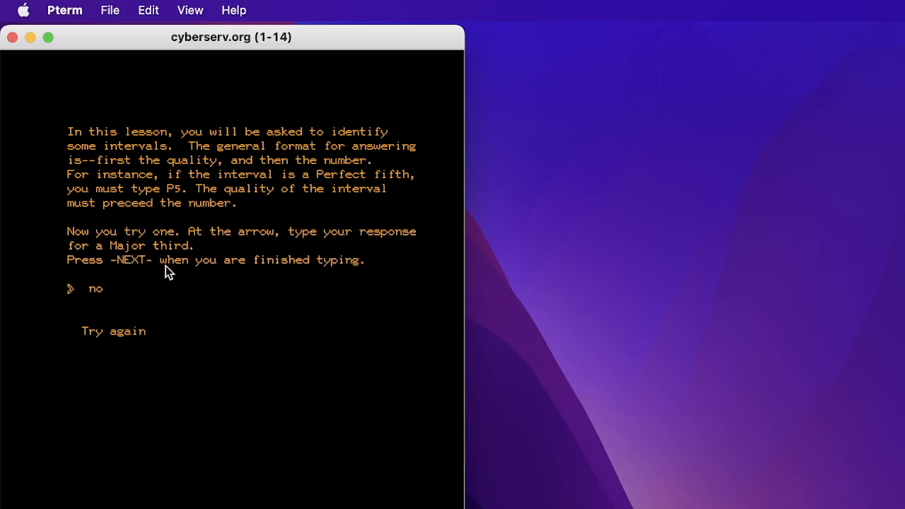
mouse_move(247, 267)
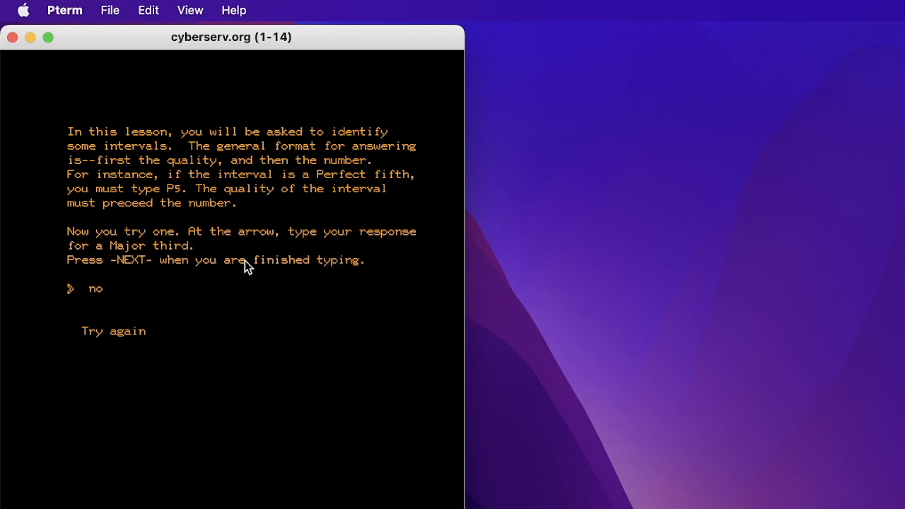
mouse_move(144, 300)
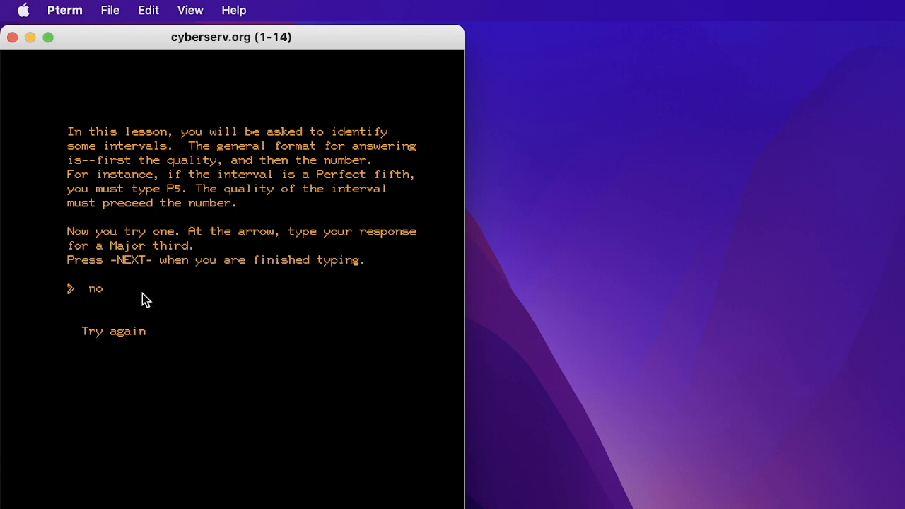
mouse_move(124, 307)
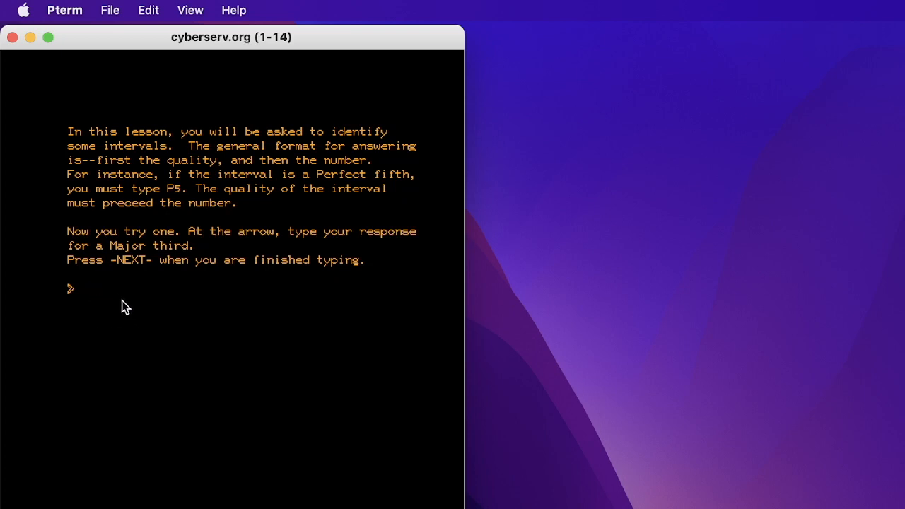
Enter 'M' as the response for a Major third after the 'no' answer got Try again.
type("M")
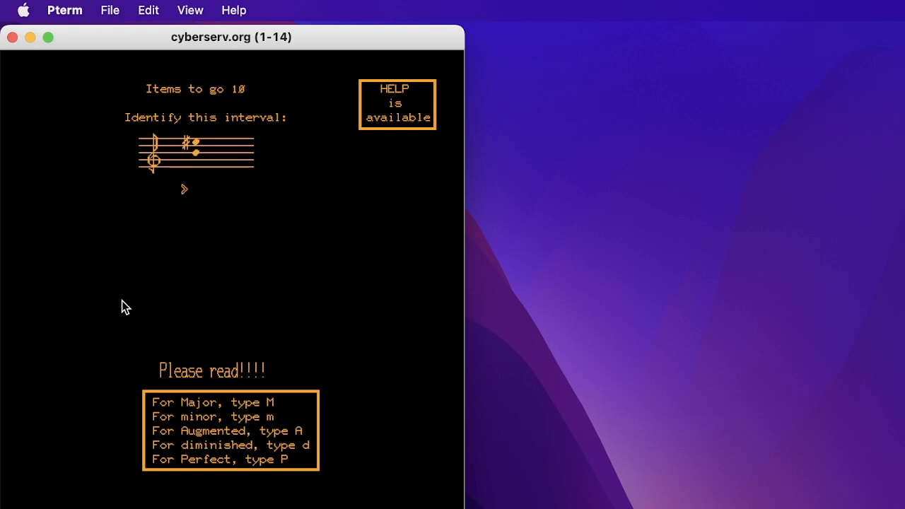
Answer the drill's intervals with P4, A4 and d, taking the items to go from 10 to 9.
type("4")
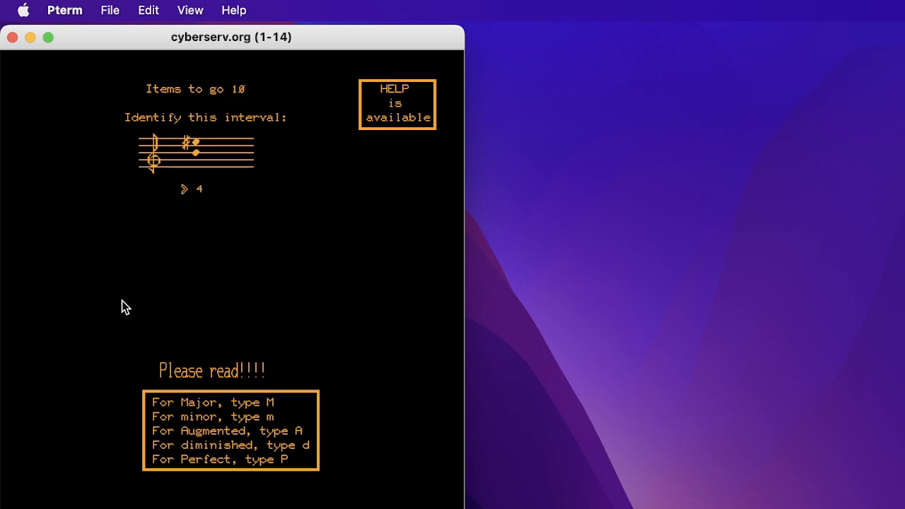
type("P")
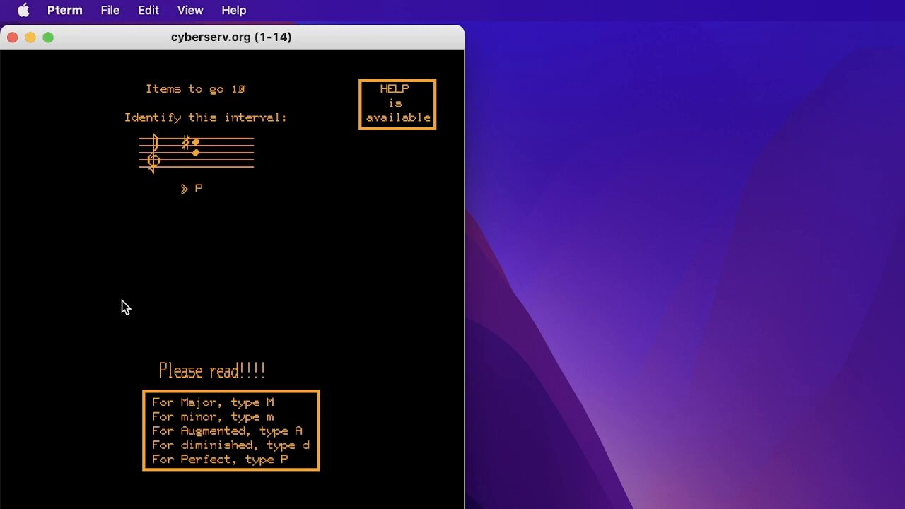
type("4")
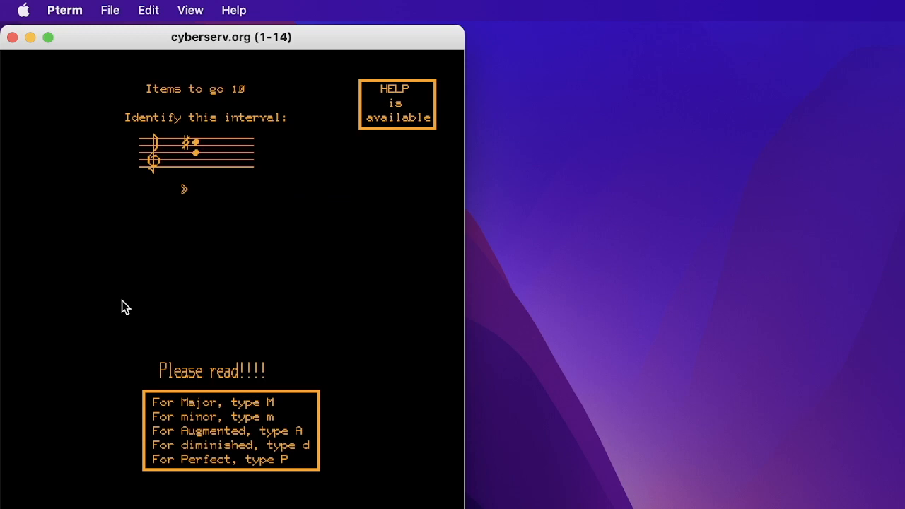
type("A4")
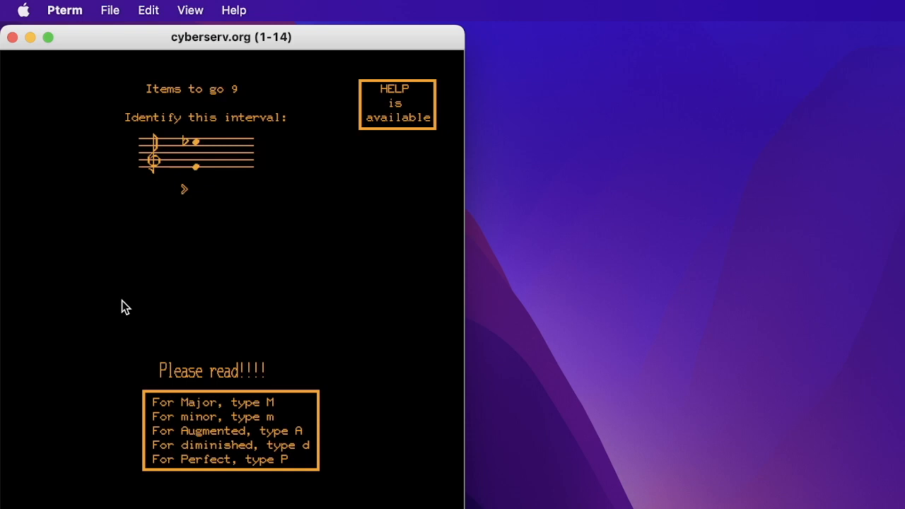
mouse_move(409, 370)
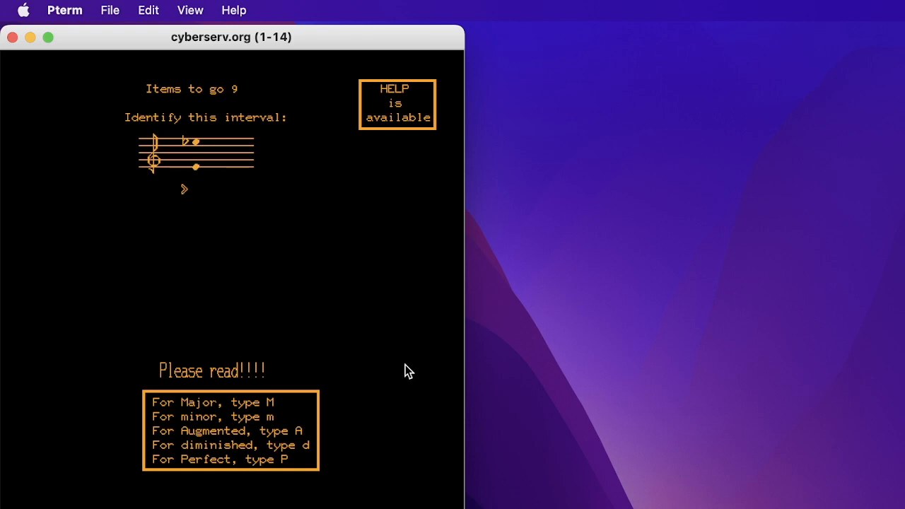
type("d")
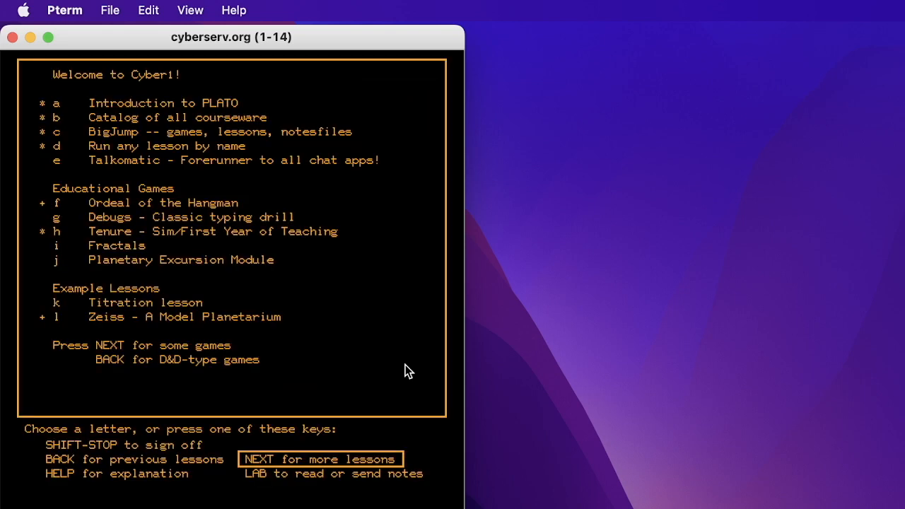
mouse_move(208, 219)
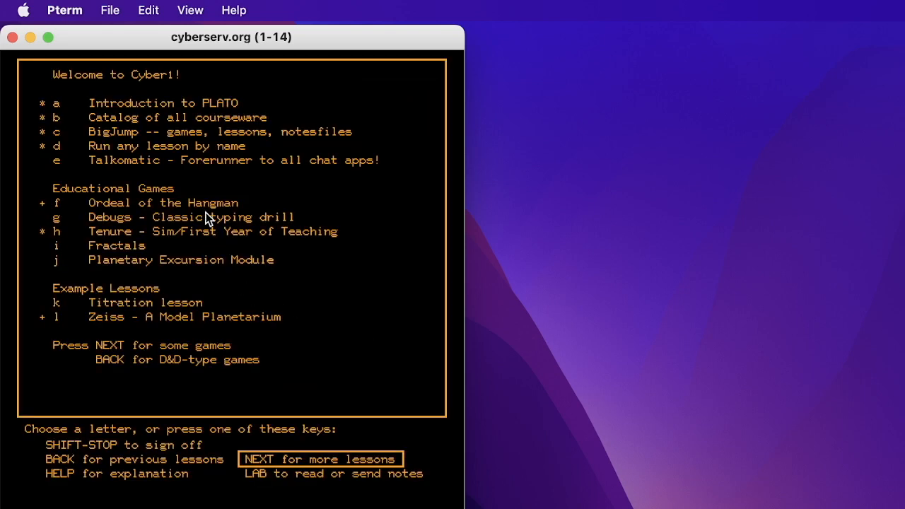
mouse_move(247, 210)
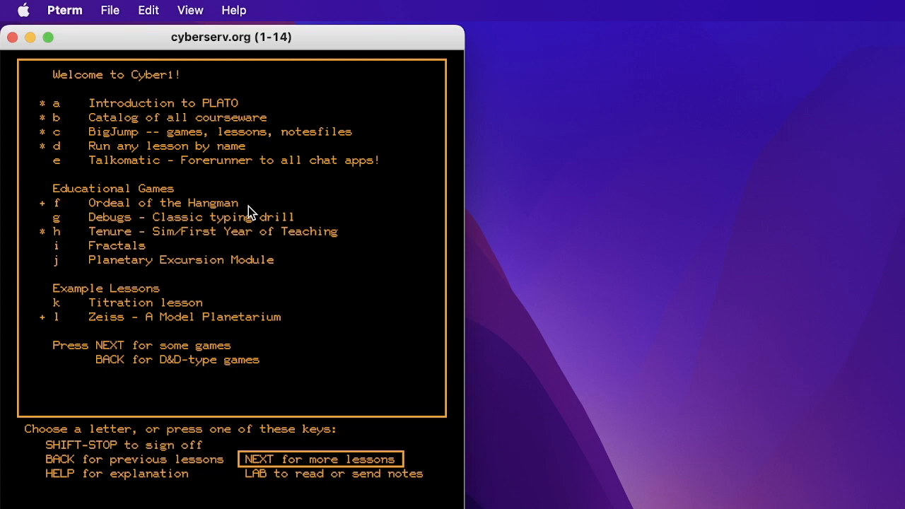
mouse_move(79, 7)
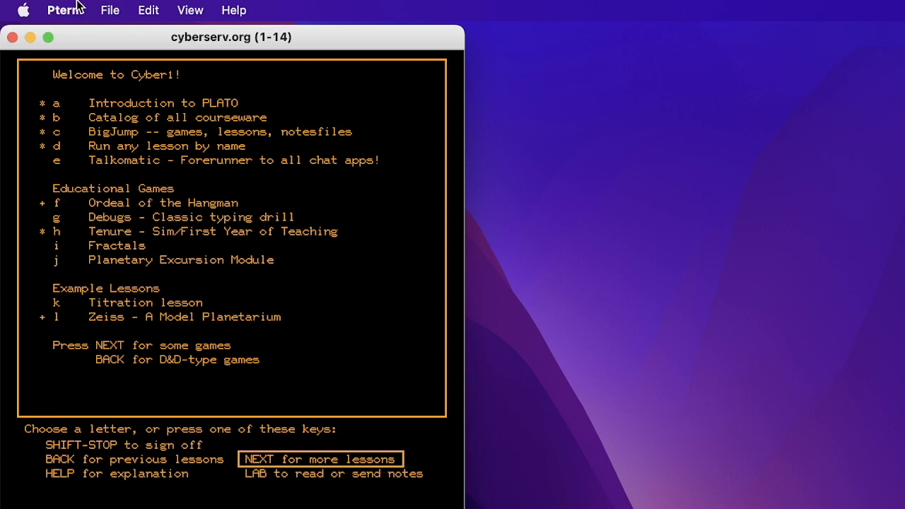
Show About Pterm with PLATO Terminal Emulator version 6.0.4 and developer credits.
left_click(22, 10)
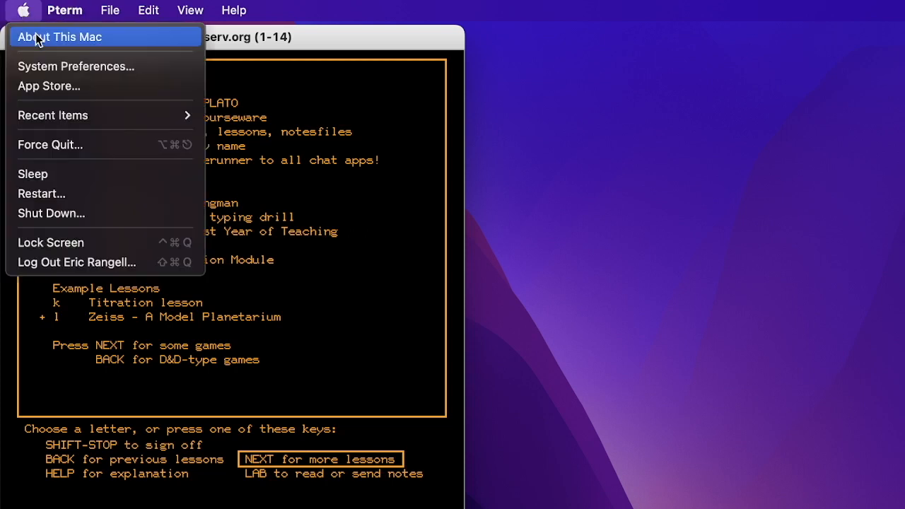
left_click(66, 10)
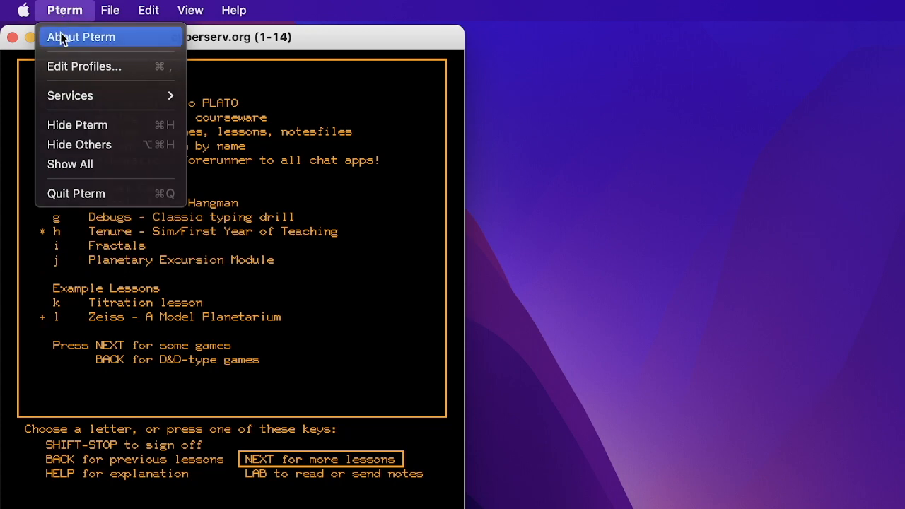
left_click(82, 37)
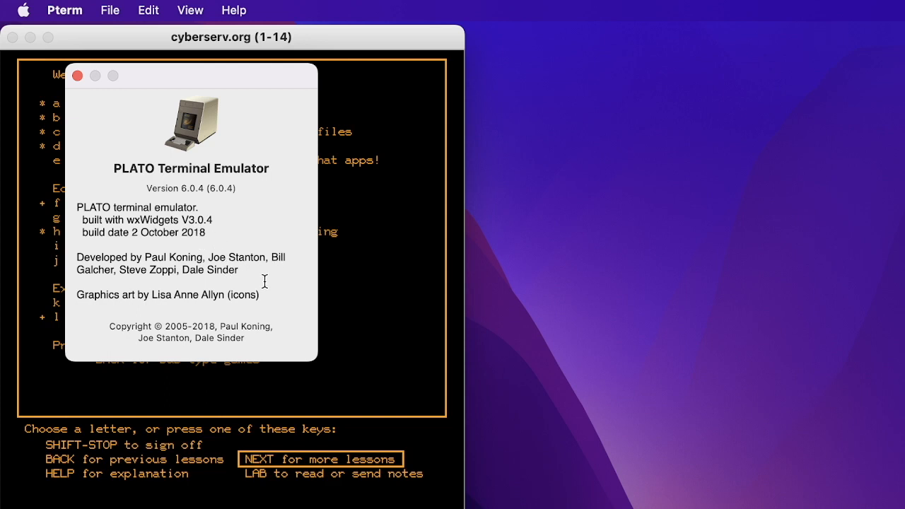
mouse_move(283, 359)
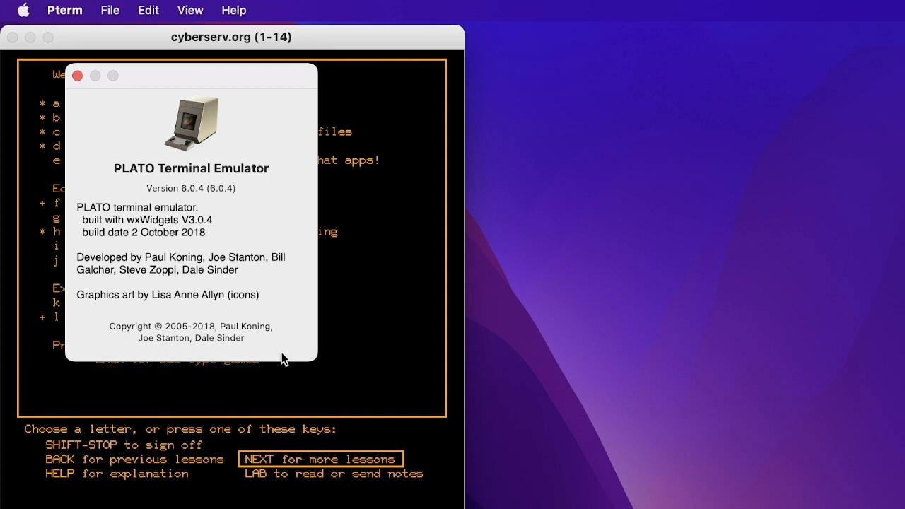
mouse_move(77, 77)
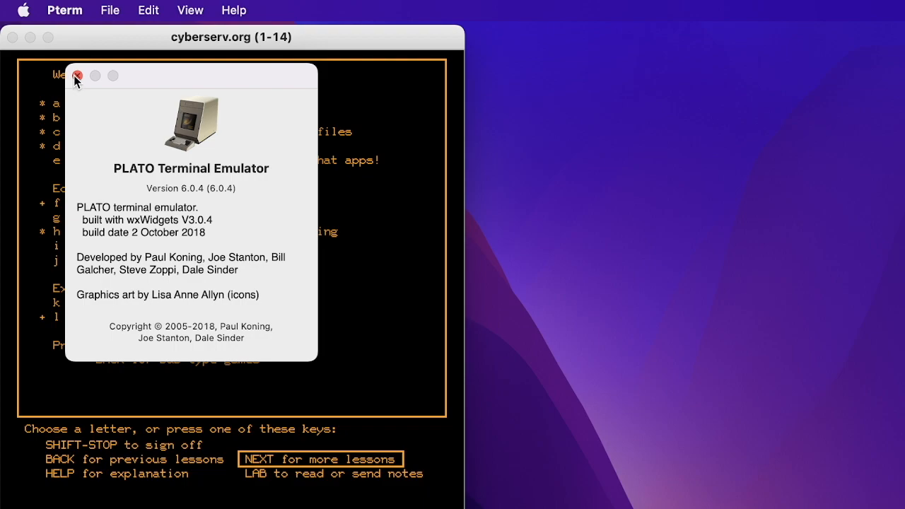
mouse_move(376, 198)
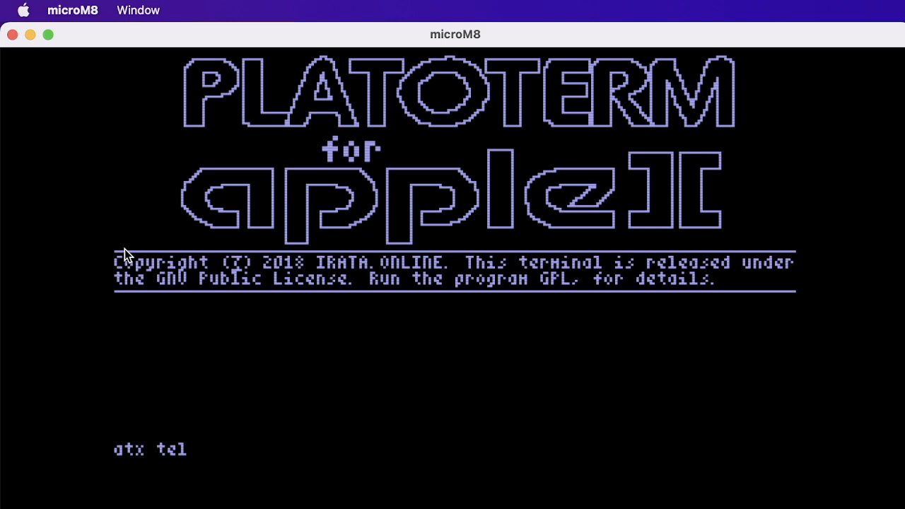
Dial 'net irata.online 800' from PLATOterm to reach the IRATA.ONLINE login prompt.
type("net irata.online 800")
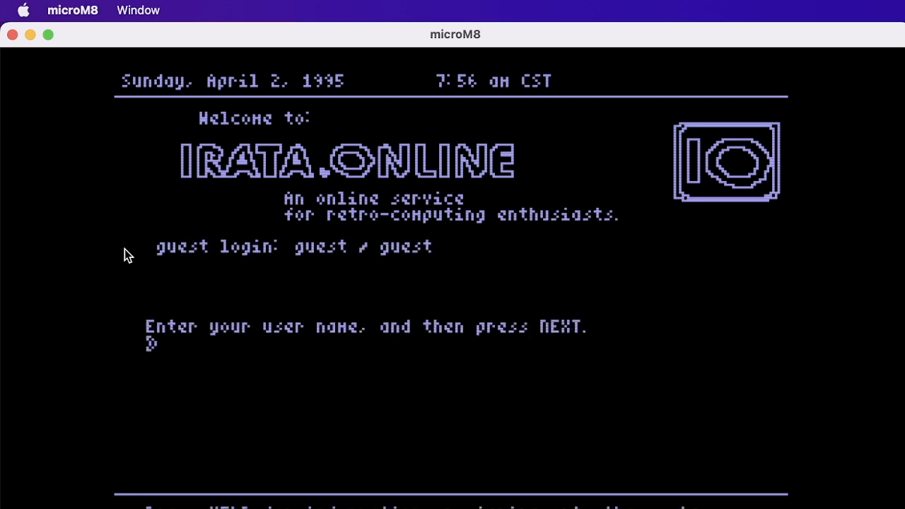
Log in as user 'guest' in group 'guest' to reach the CYBIS courseware catalog.
type("guest")
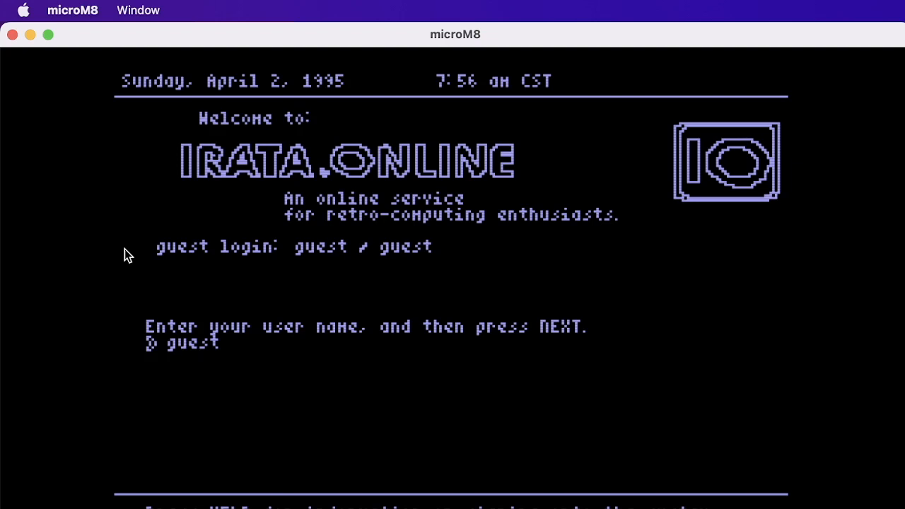
key("Return")
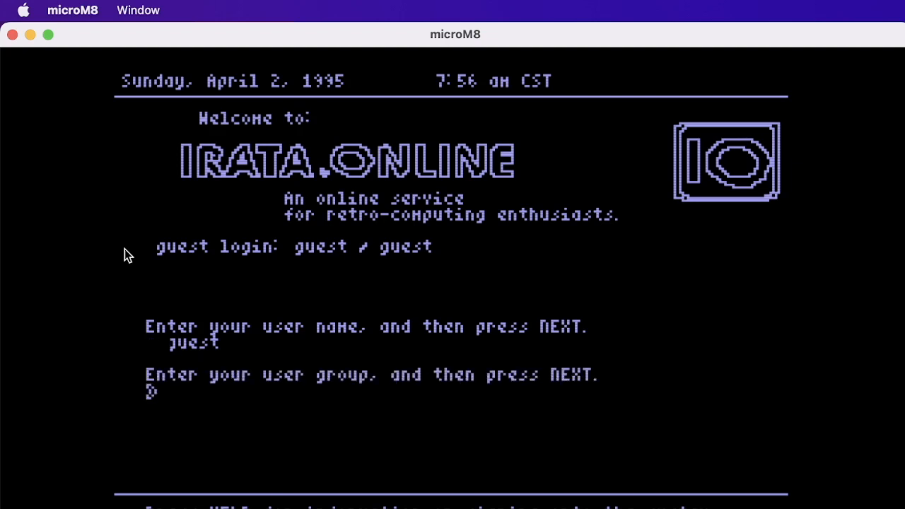
type("gues")
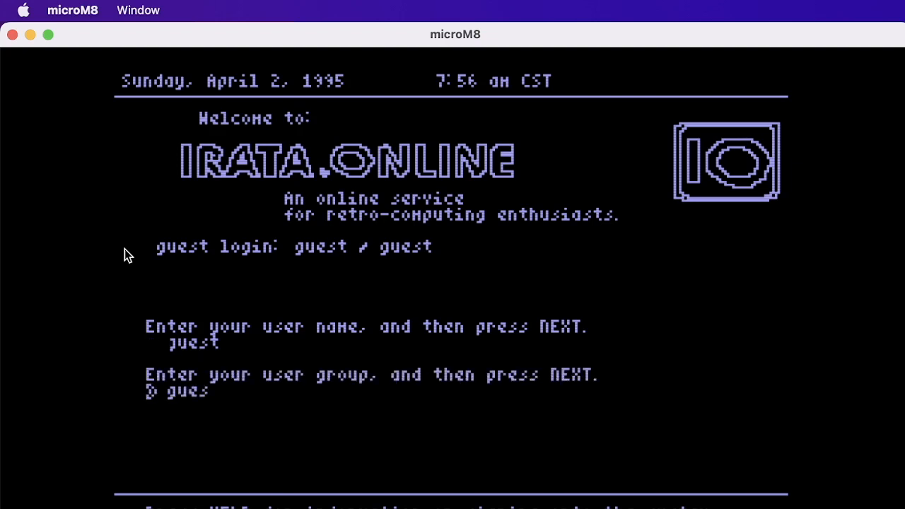
type("t")
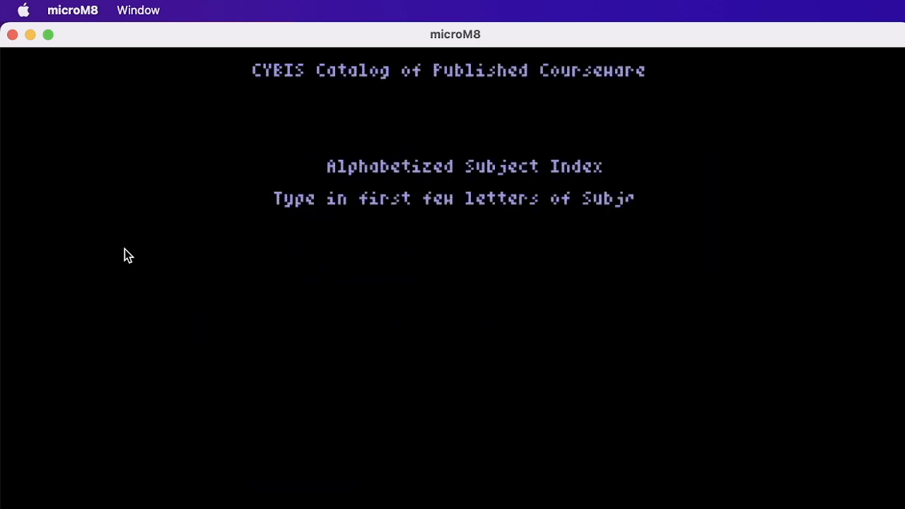
Choose 'M' for Music, reaching the keys games list with The key spinner game.
type("M")
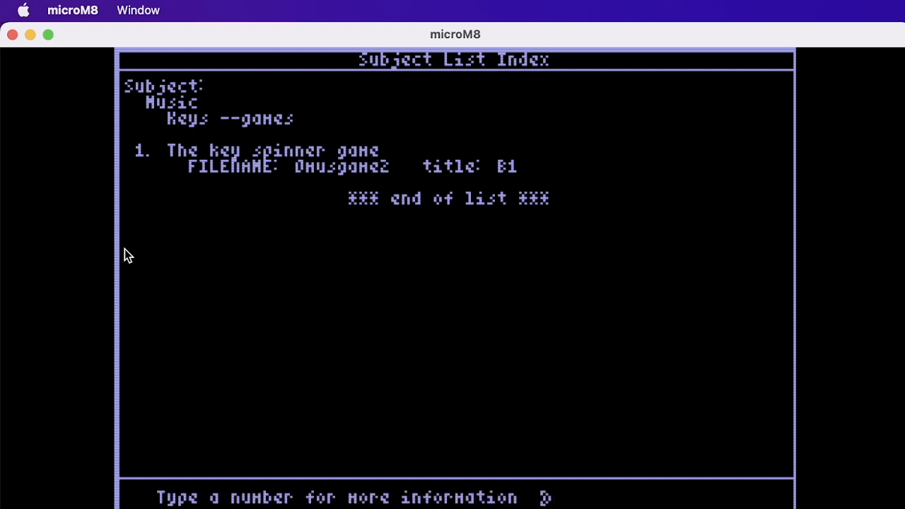
Select entry 1 to view further information on The key spinner game.
type("1")
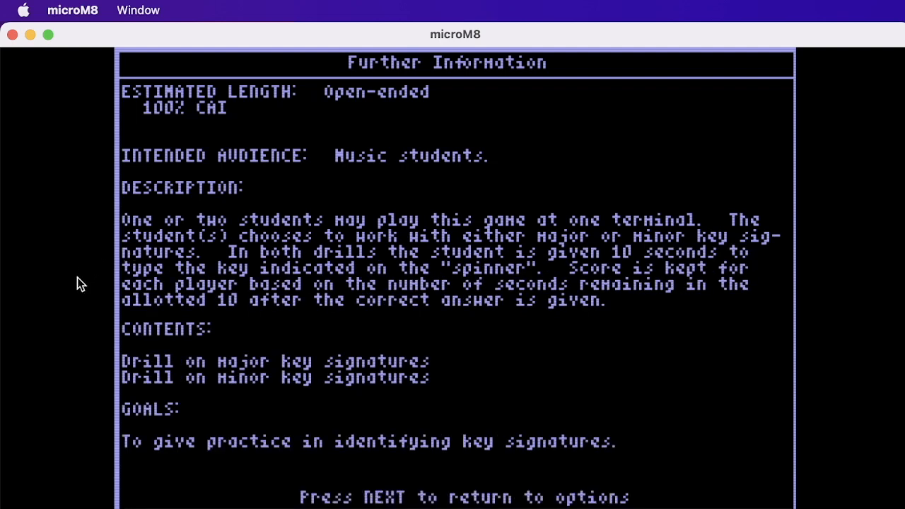
key("return")
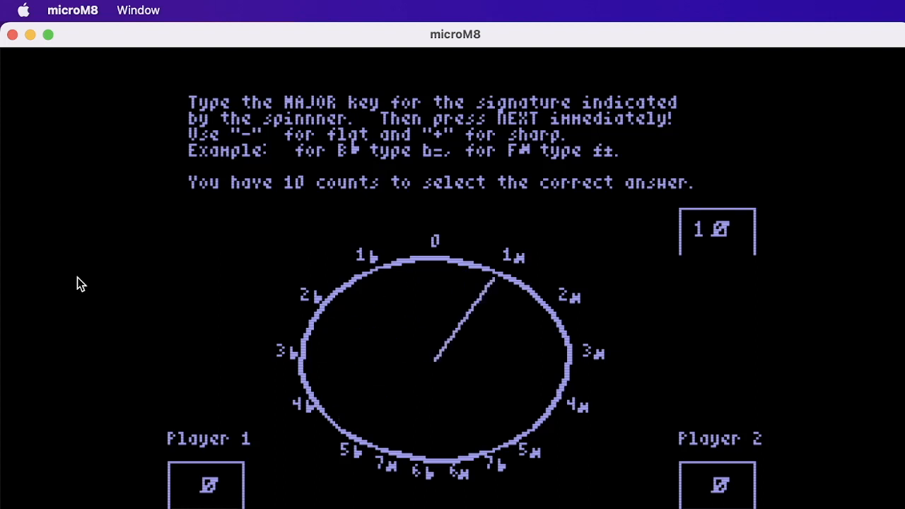
Answer the first spinner signature with 'b' as the countdown runs from 10 to 6.
type("b")
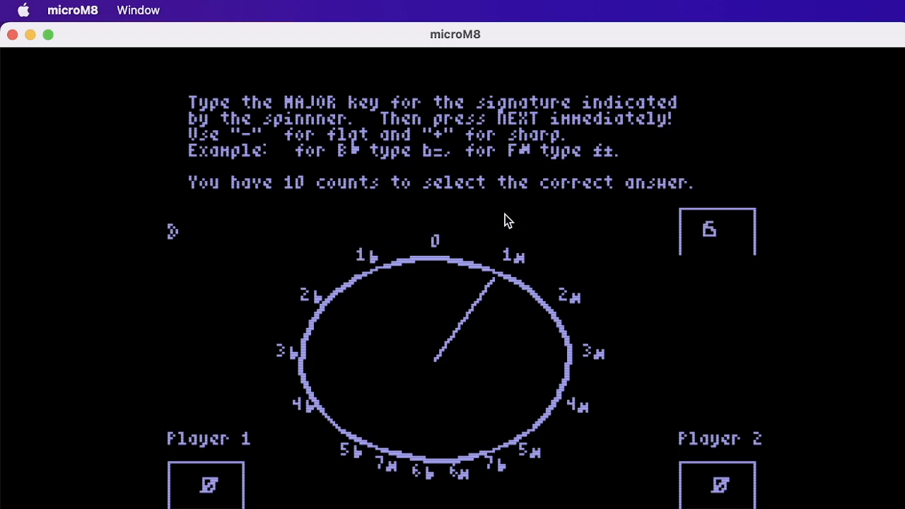
Name the spinner's major keys 'G' then 'C', bringing the scores to 4 and 9.
type("G")
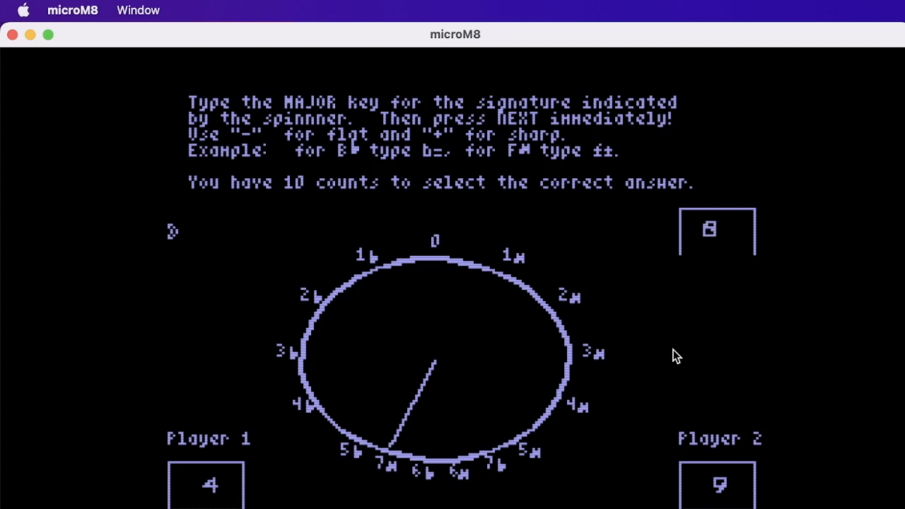
type("C")
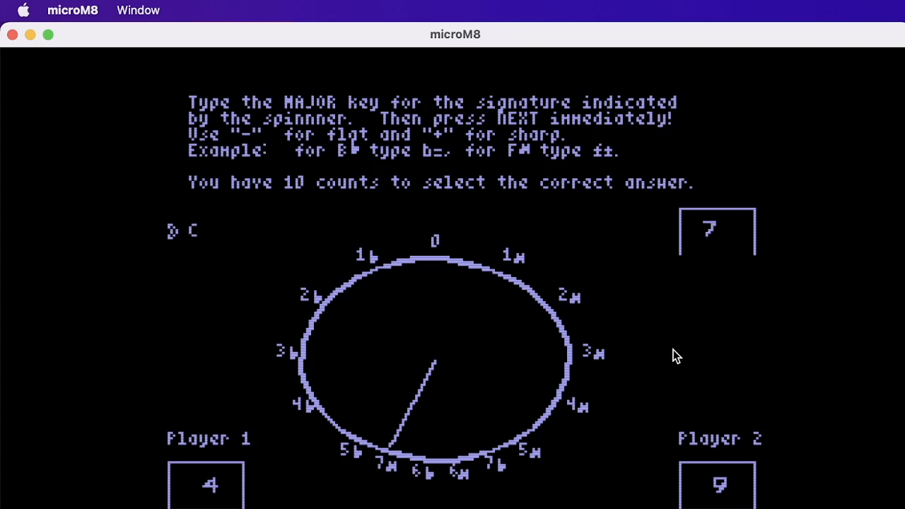